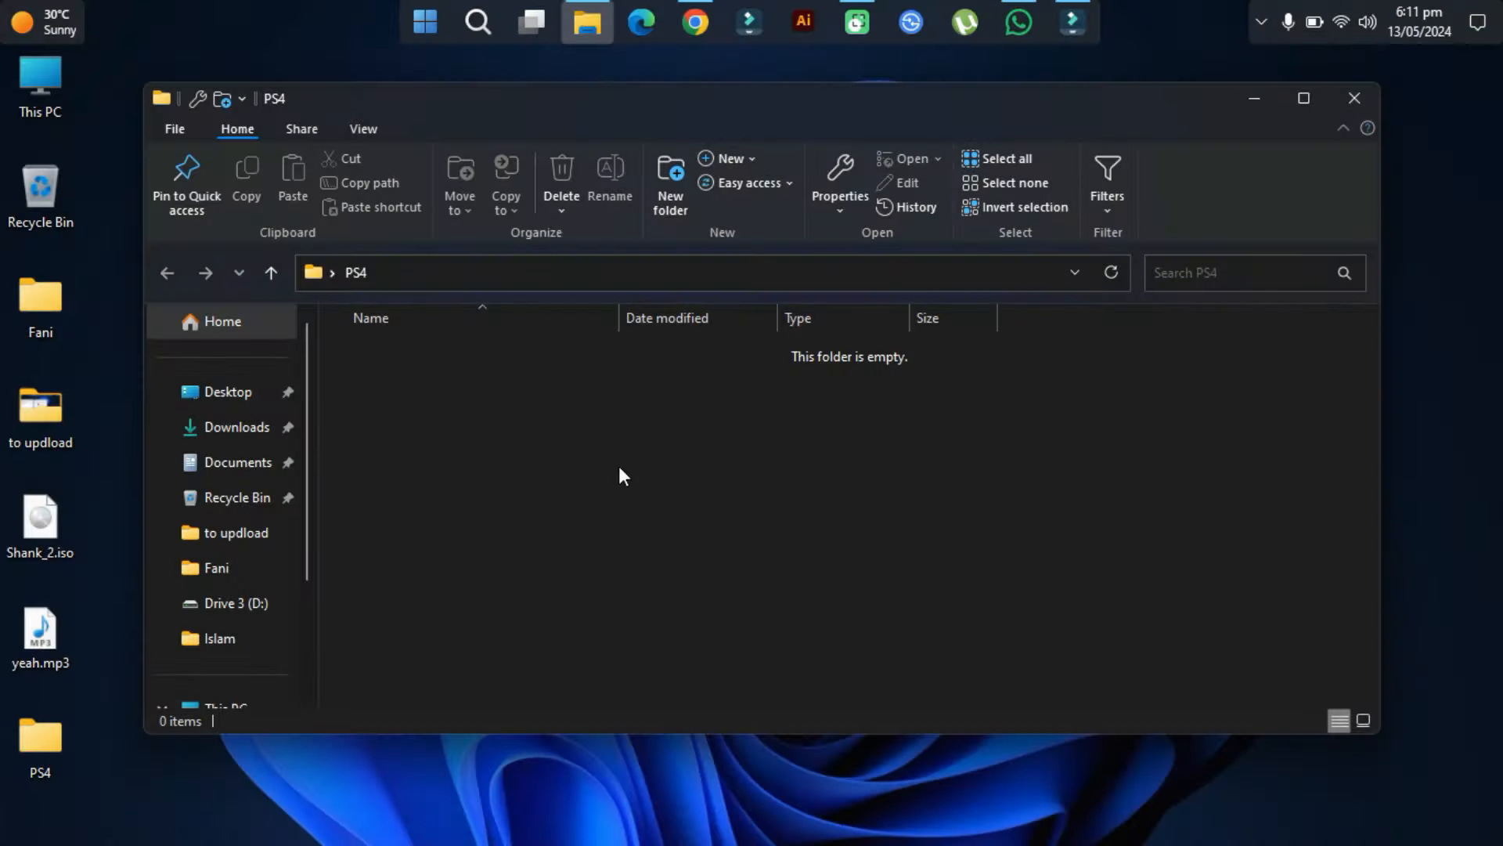
- Add a new folder inside the empty PS4 folder via the right-click New > Folder menu
right_click(618, 475)
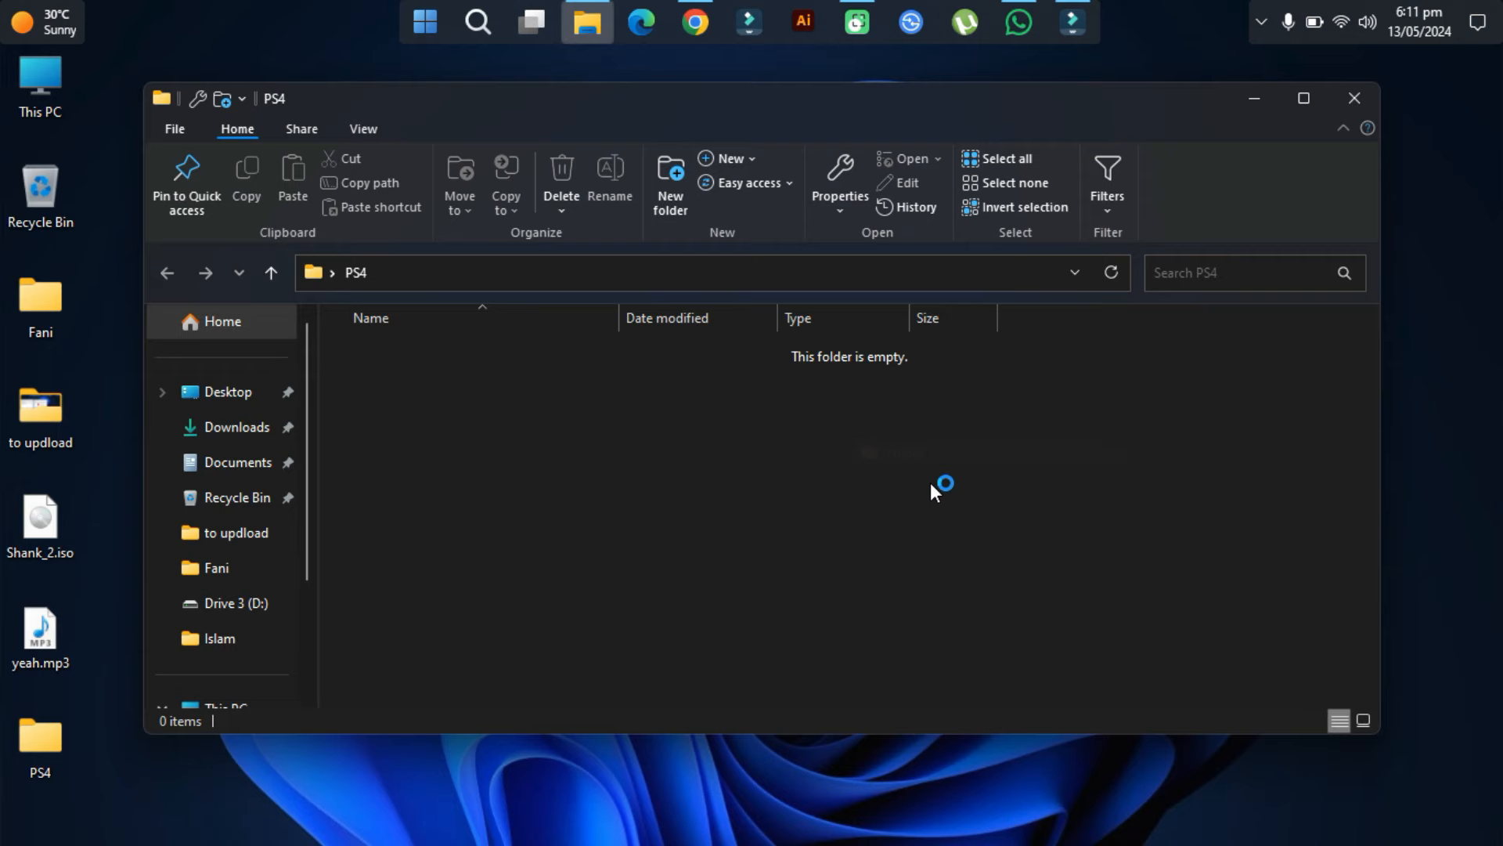
left_click(670, 183)
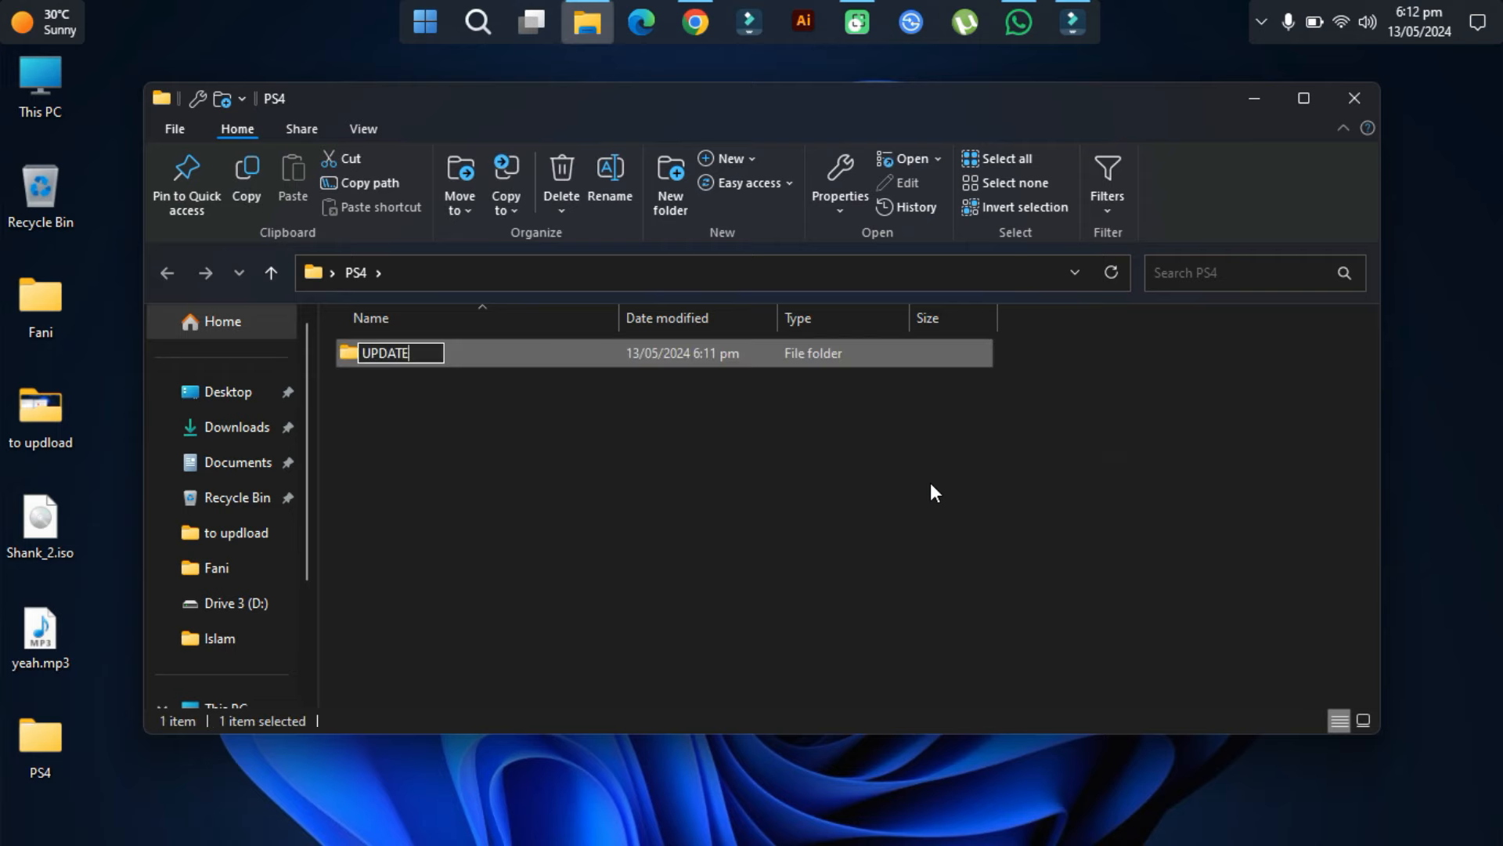